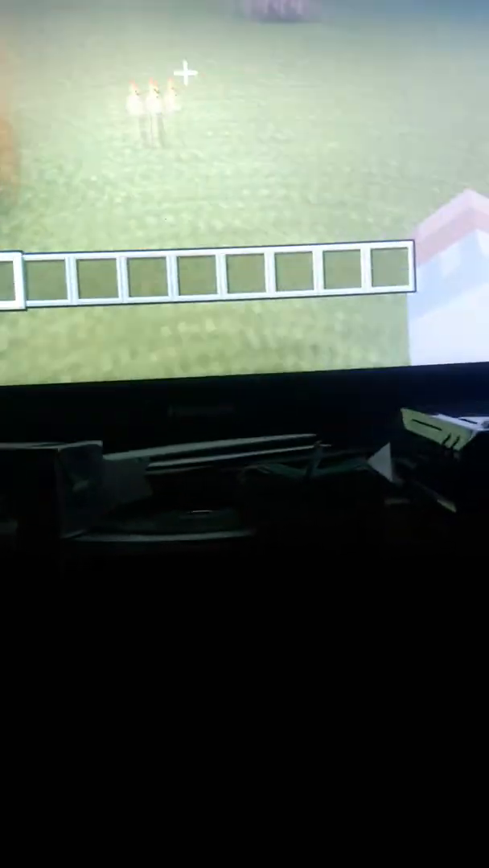
- Bring up the creative inventory showing the Building Blocks tab of stone block types
key("e")
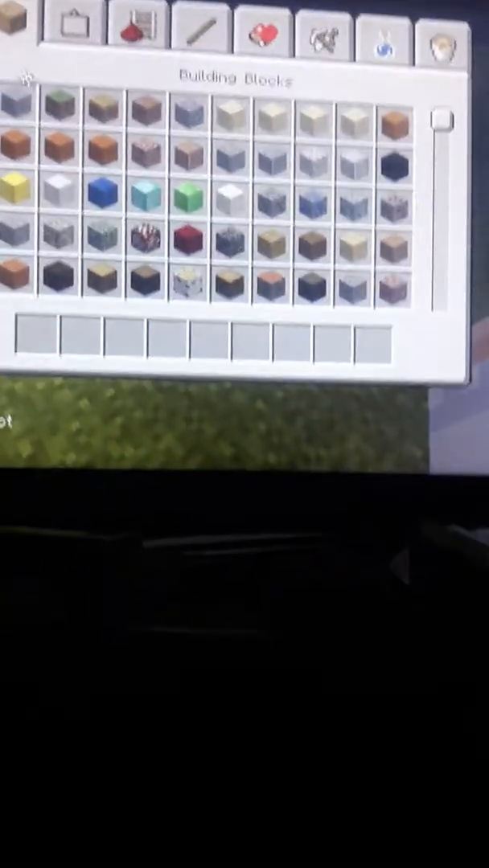